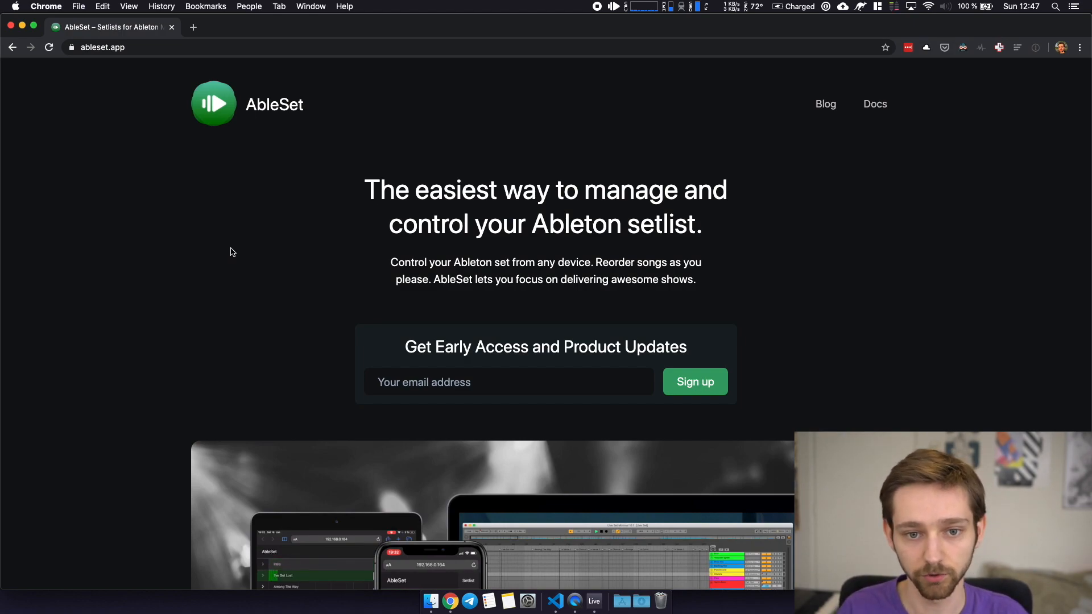
# Launch AbleSet from the ableset.app page so its ready notice appears beside the Ableton set.
pyautogui.click(594, 601)
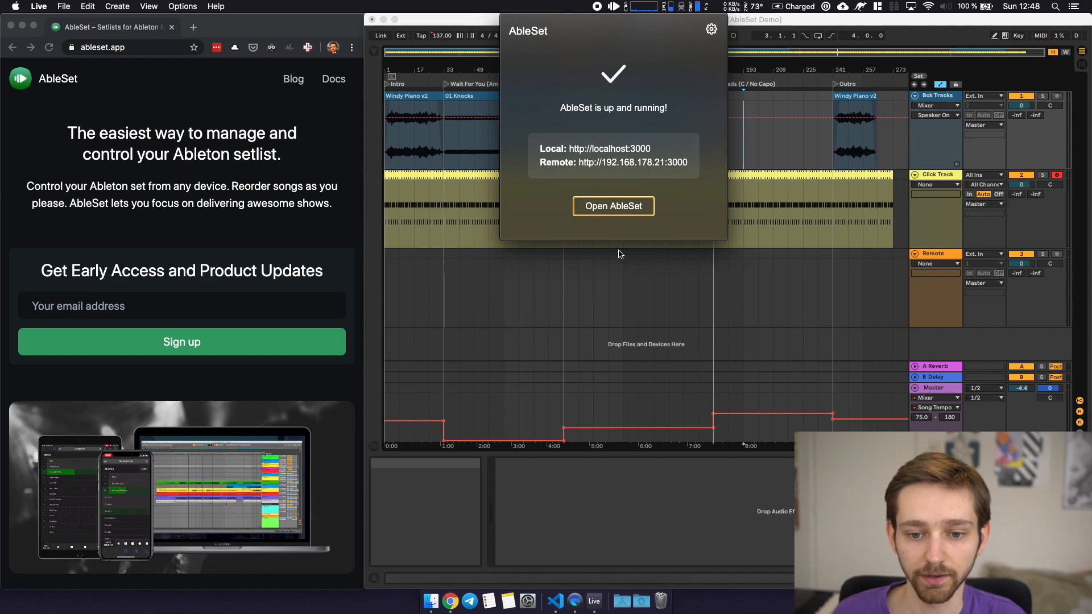
# Load the localhost:3000 setlist of five songs, play End of the Year at 105 BPM, then pause it.
pyautogui.click(613, 205)
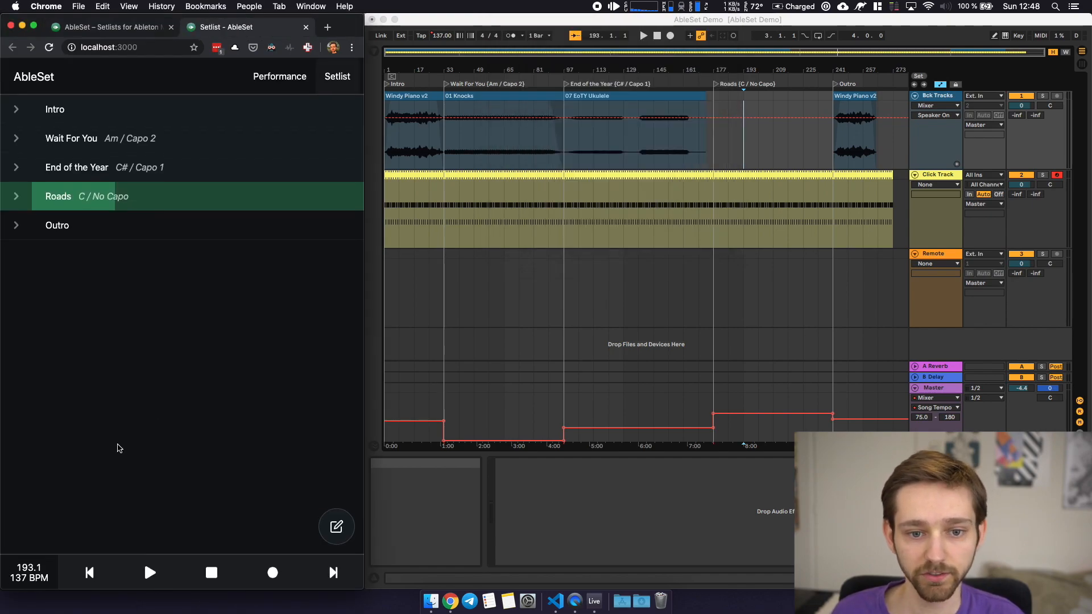
pyautogui.moveTo(408, 166)
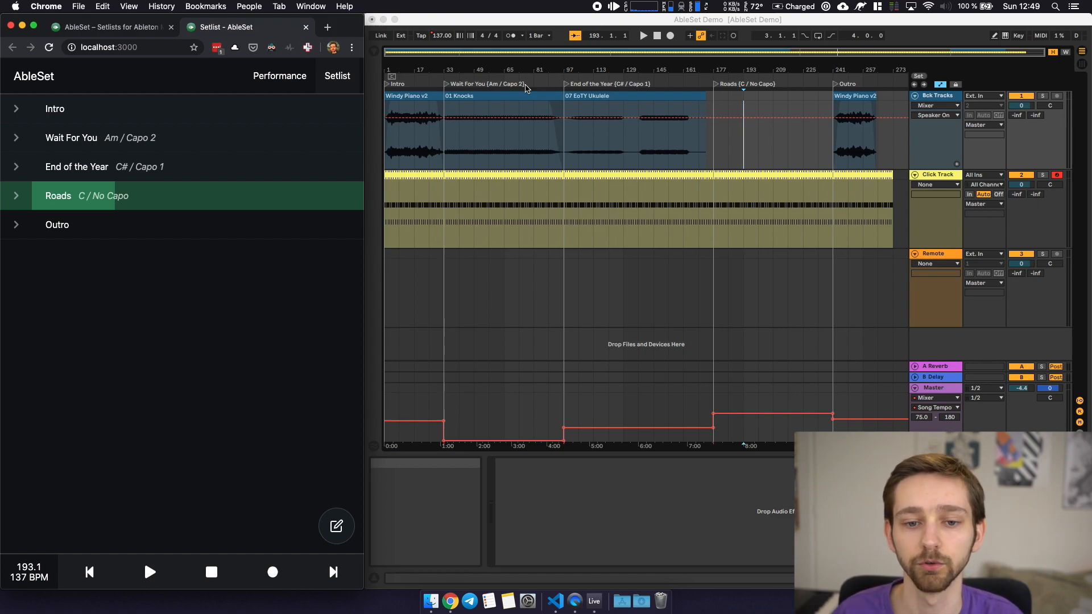
pyautogui.moveTo(105, 346)
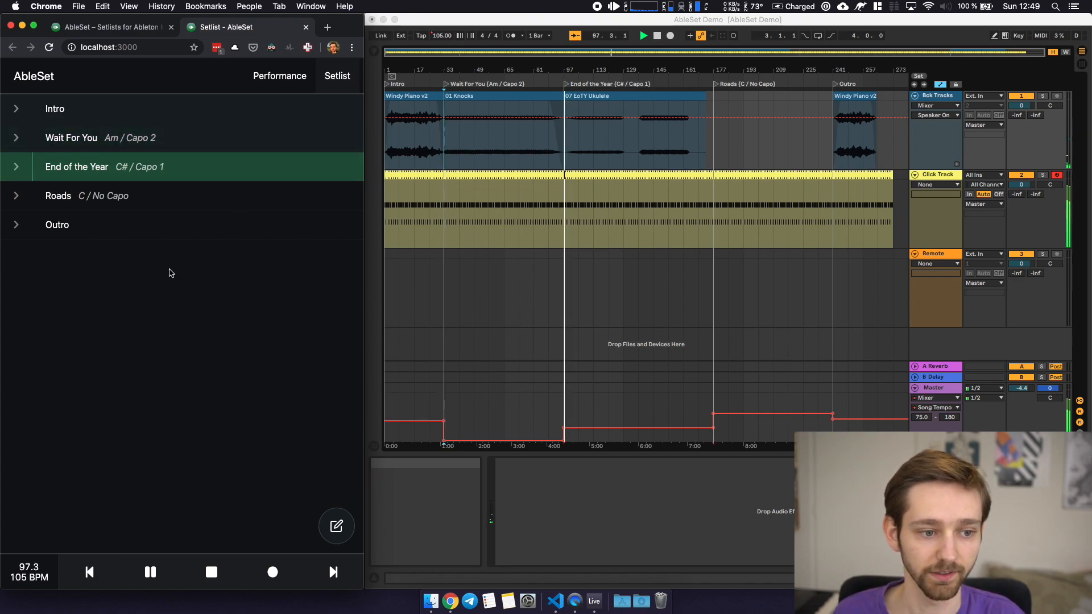
pyautogui.click(150, 572)
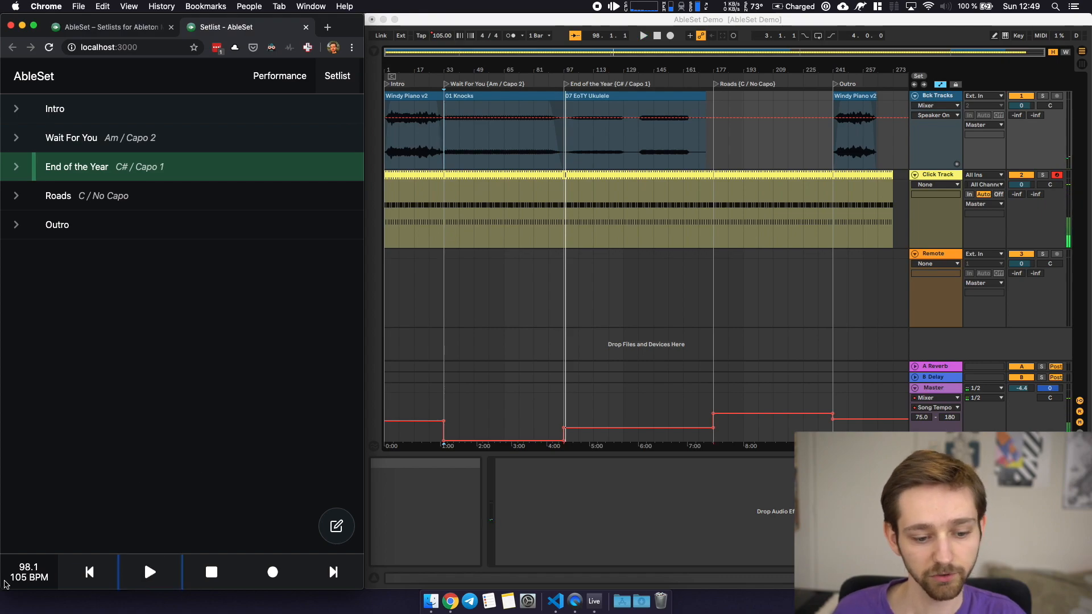
pyautogui.moveTo(233, 475)
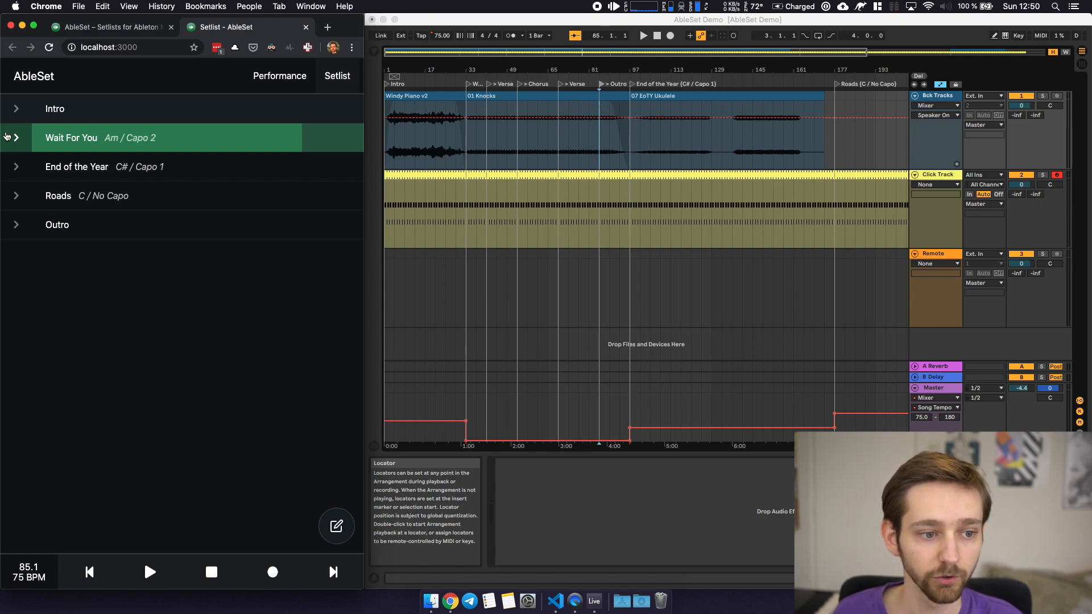
# Expand Wait For You in the setlist to show its Verse, Chorus, Verse and Outro sections, then collapse it.
pyautogui.click(17, 137)
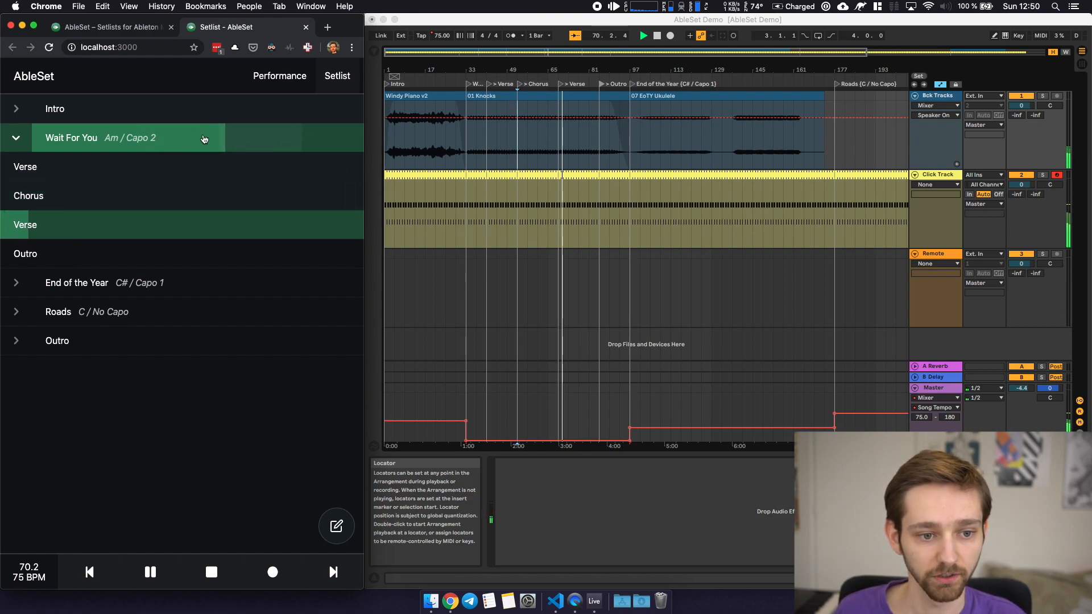
pyautogui.click(17, 138)
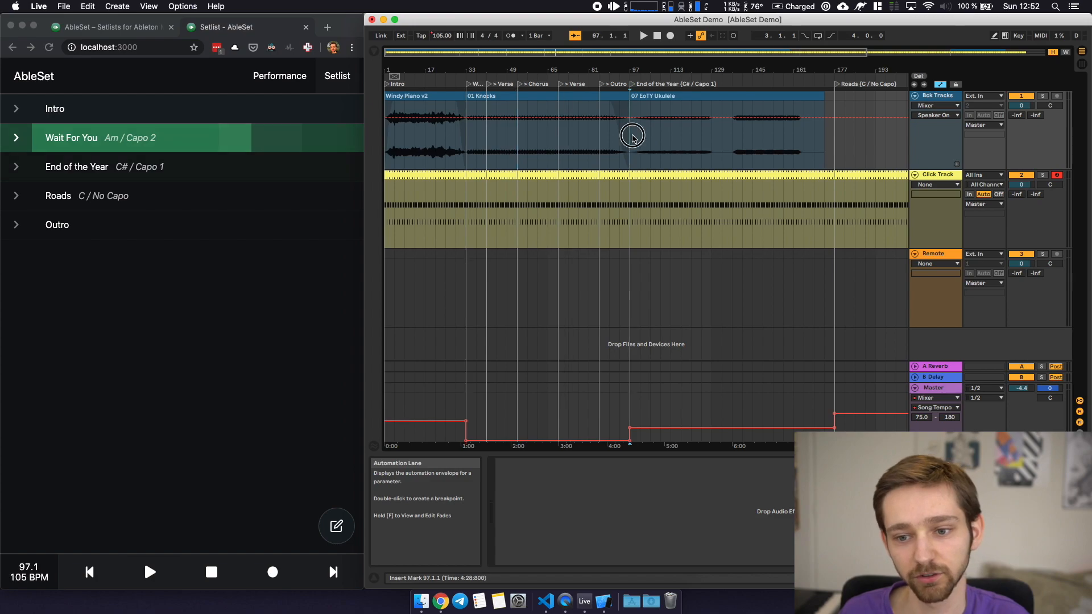
# Edit the song order and drag Roads up to second place below Intro.
pyautogui.click(76, 166)
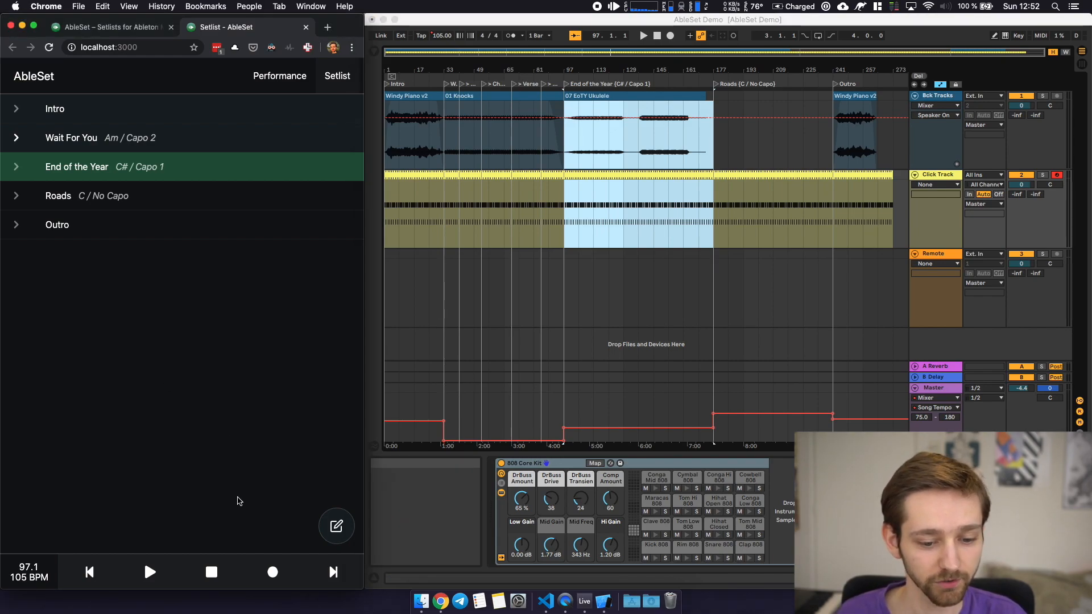
pyautogui.click(337, 525)
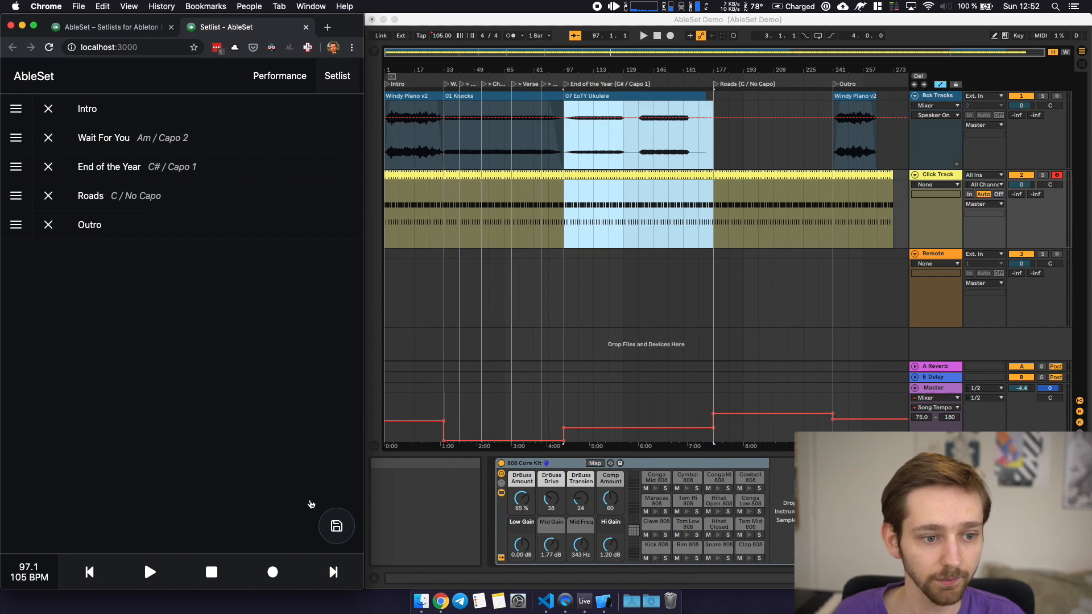
pyautogui.moveTo(15, 196); pyautogui.dragTo(15, 138)
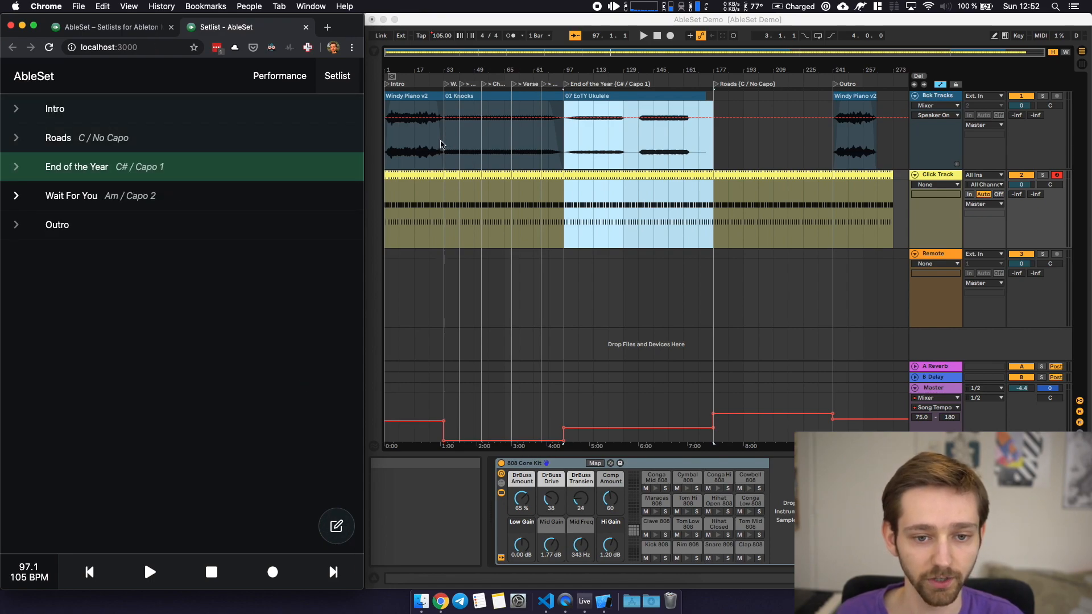
pyautogui.moveTo(427, 148)
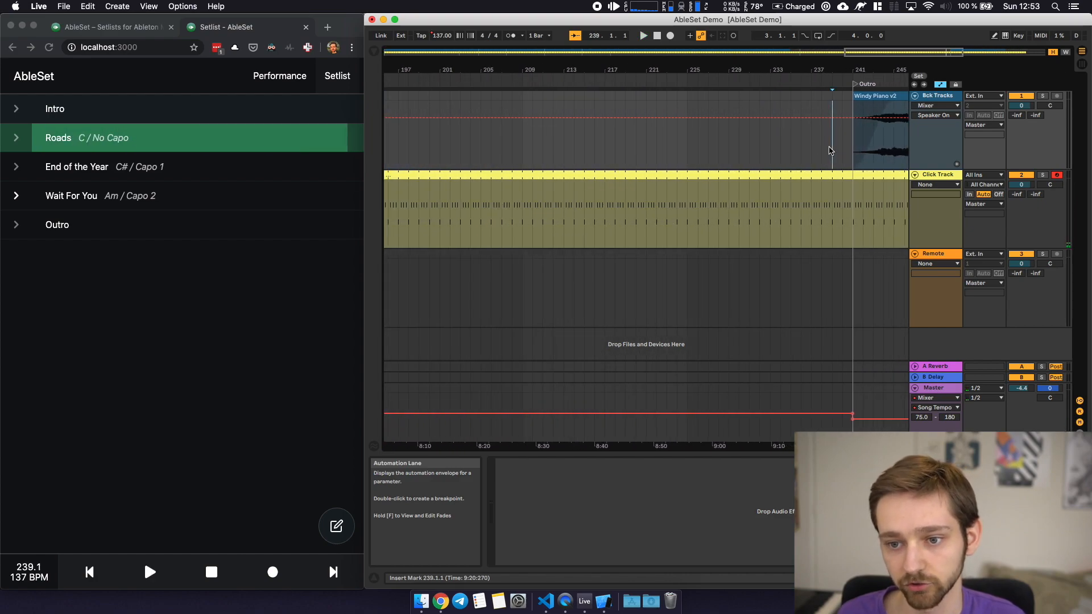
# Play from just before Roads ends to check the set continues into End of the Year.
pyautogui.click(643, 35)
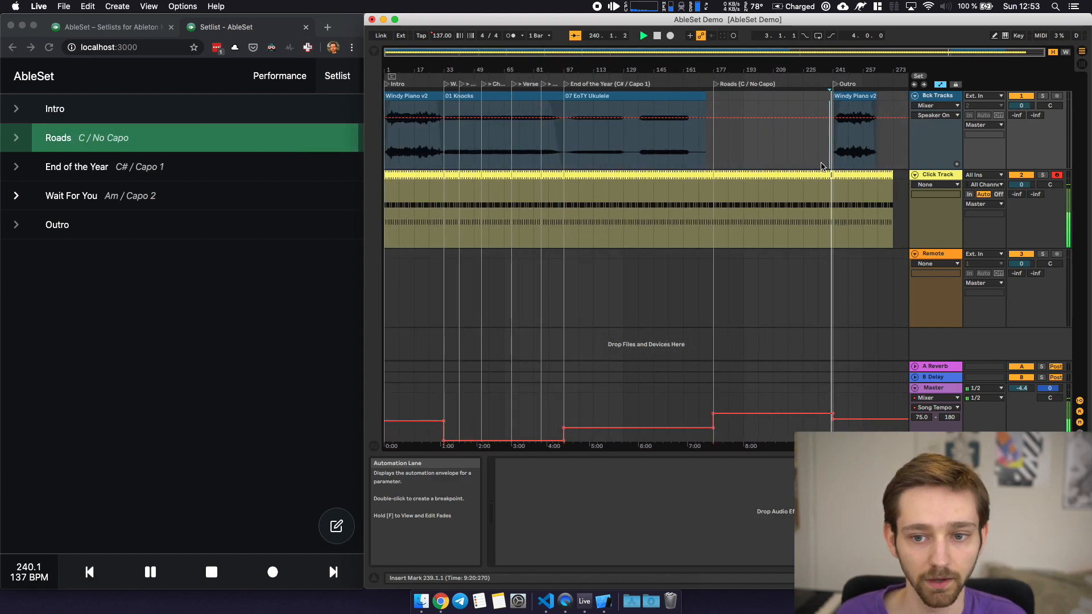
pyautogui.click(78, 166)
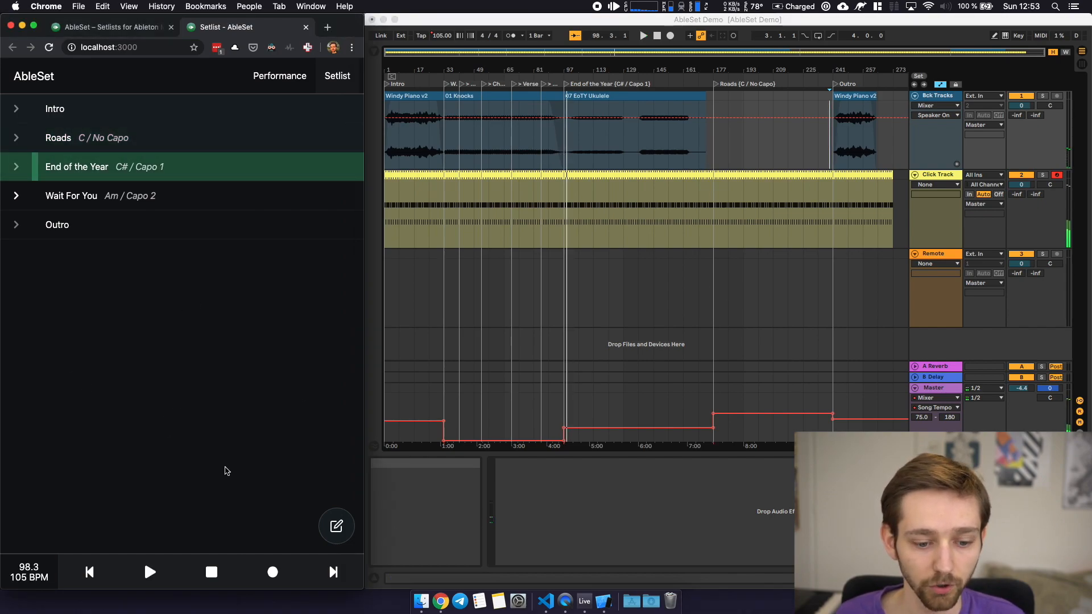
# Delete End of the Year in edit mode and save the setlist as Intro, Roads, Wait For You, Outro.
pyautogui.click(336, 525)
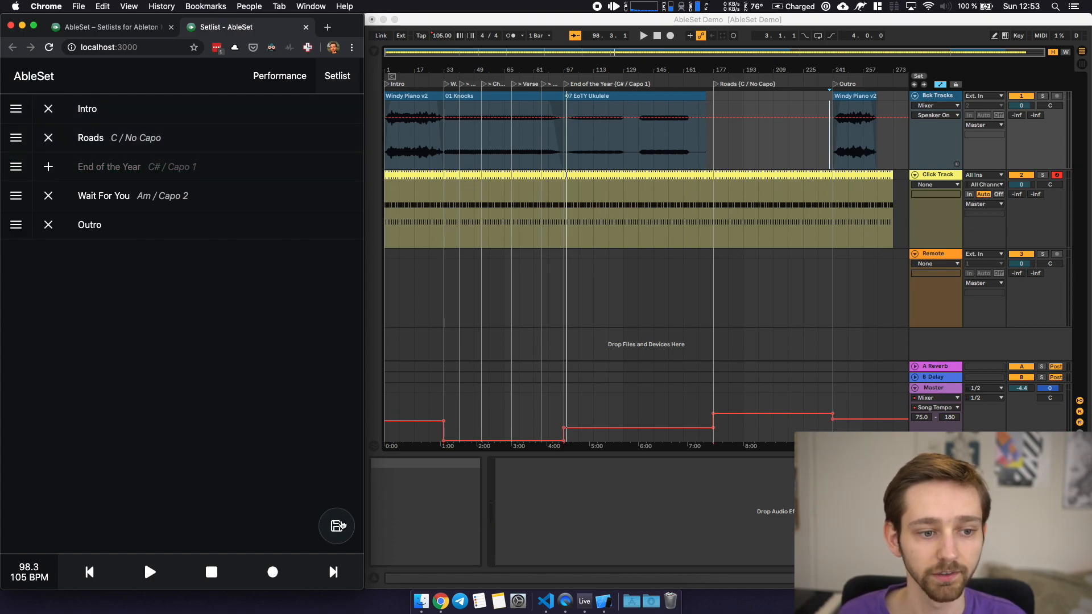
pyautogui.click(337, 525)
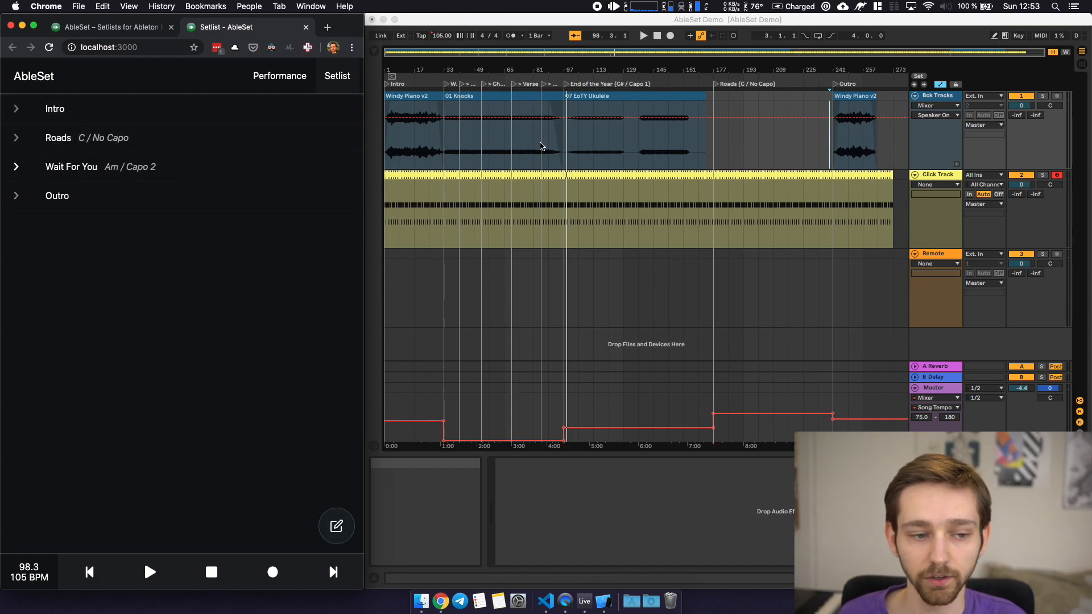
pyautogui.moveTo(306, 343)
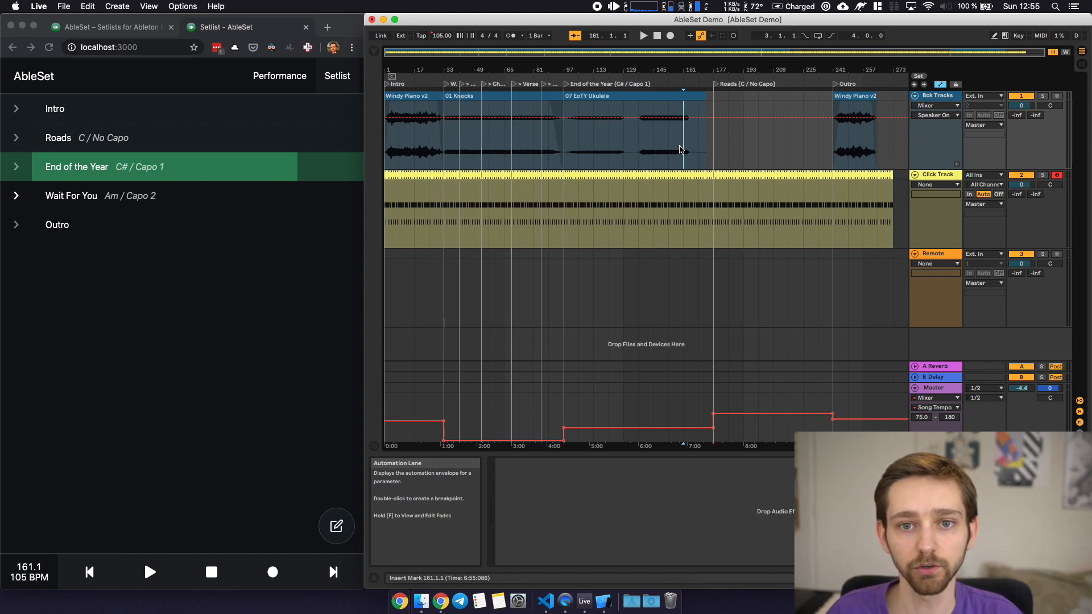
pyautogui.moveTo(816, 158)
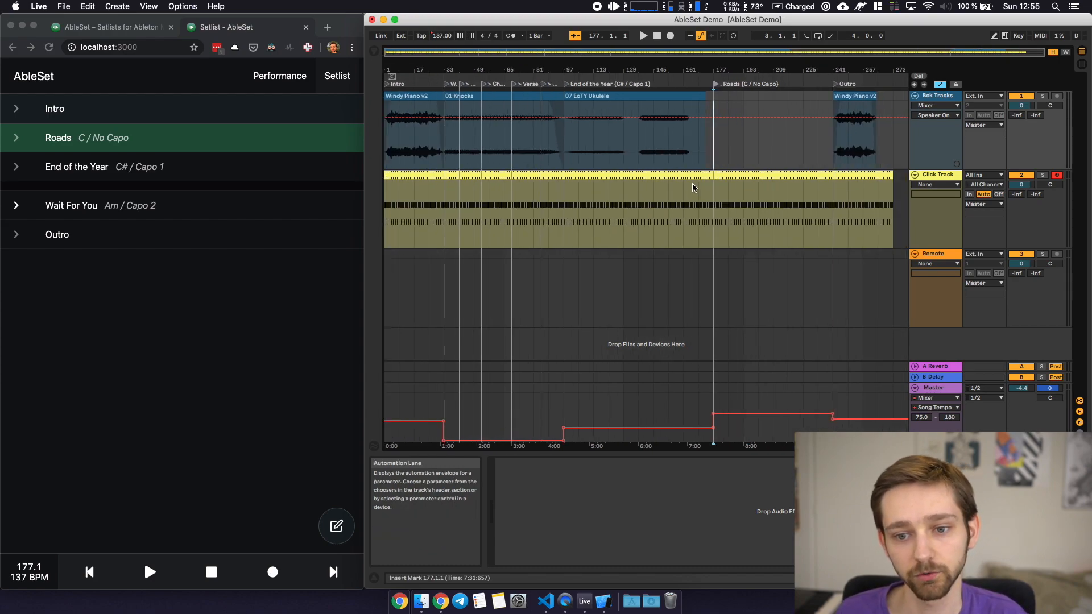
# Place a STOP locator where End of the Year ends so playback halts before Roads begins.
pyautogui.click(78, 166)
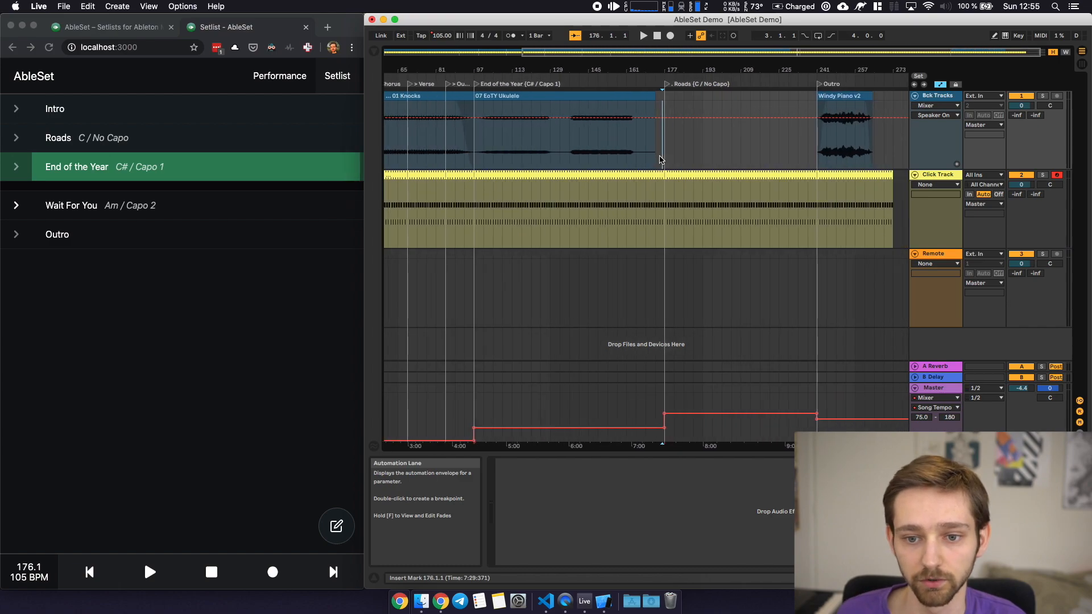
pyautogui.click(641, 35)
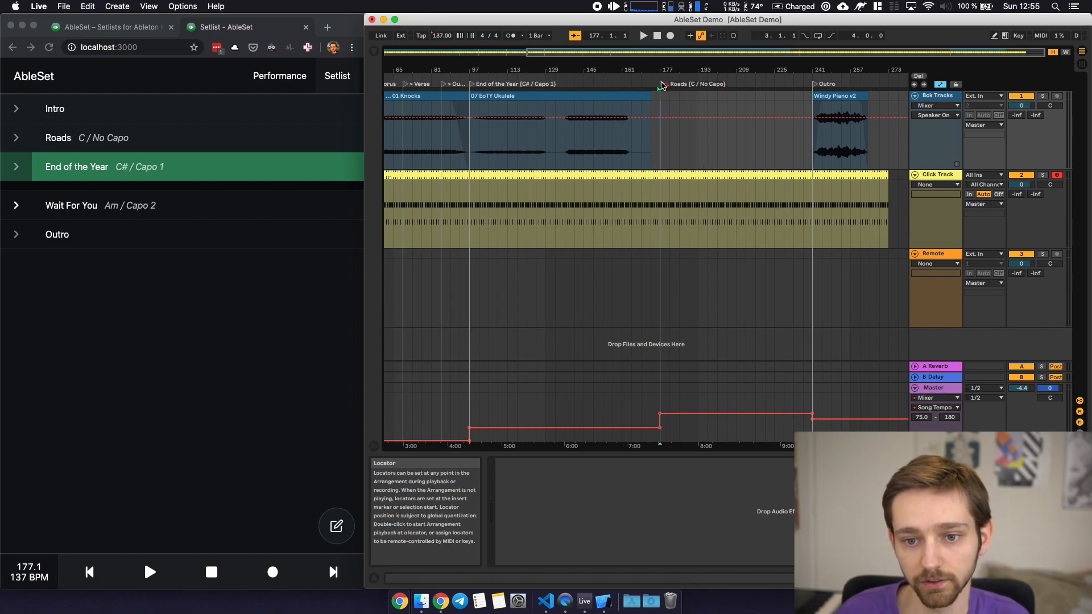
pyautogui.click(650, 154)
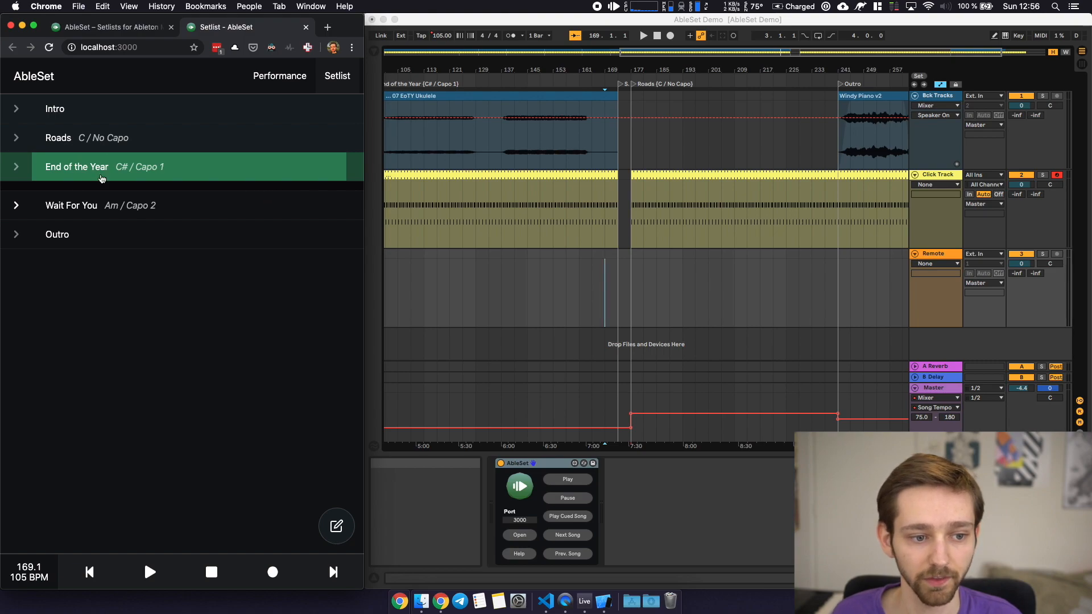
pyautogui.moveTo(116, 190)
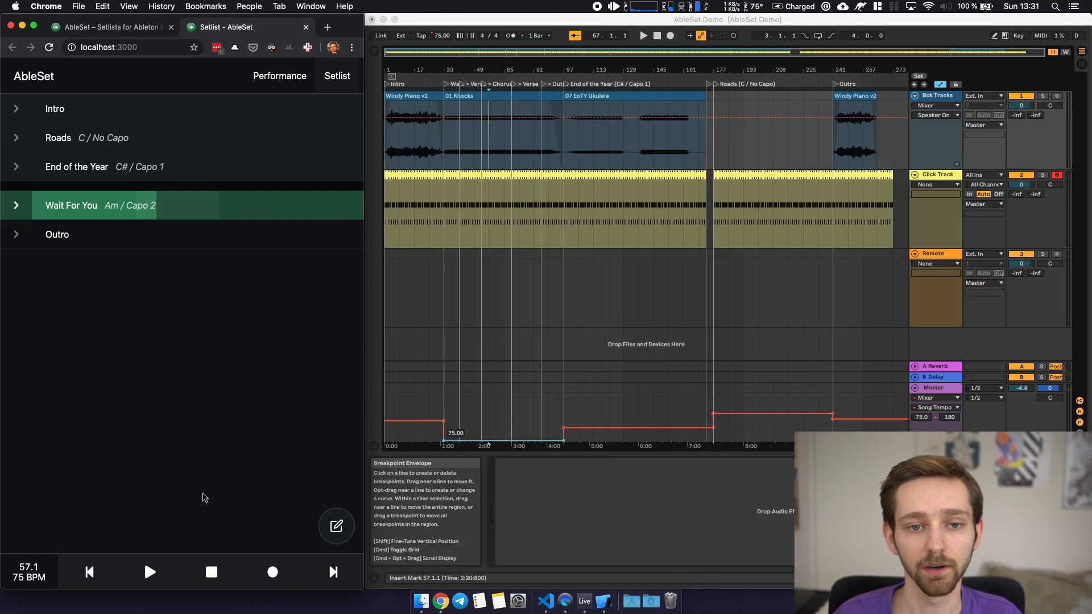
pyautogui.moveTo(584, 598)
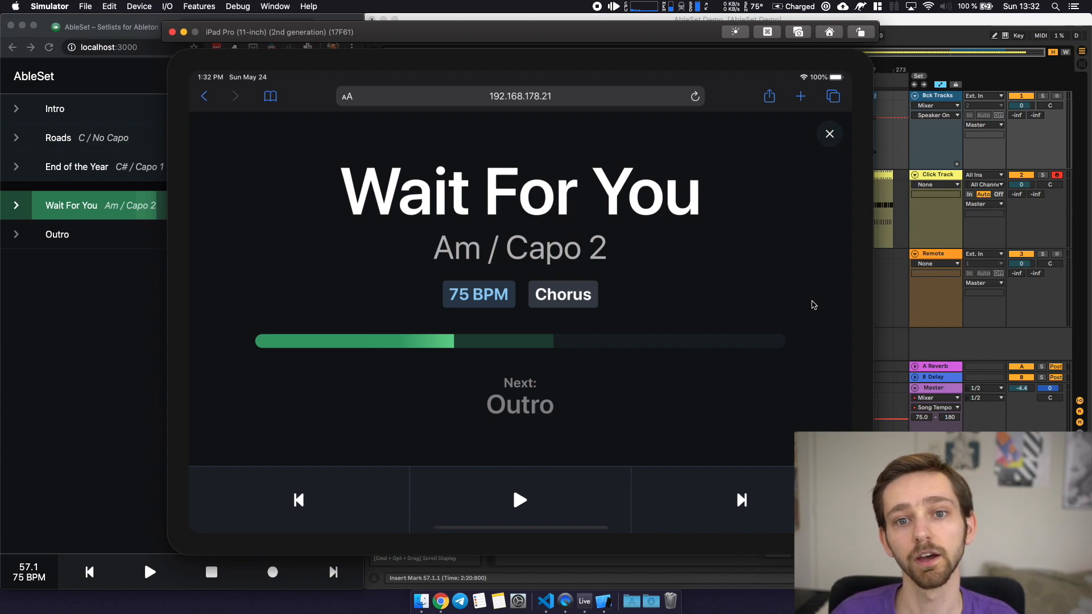
pyautogui.moveTo(617, 295)
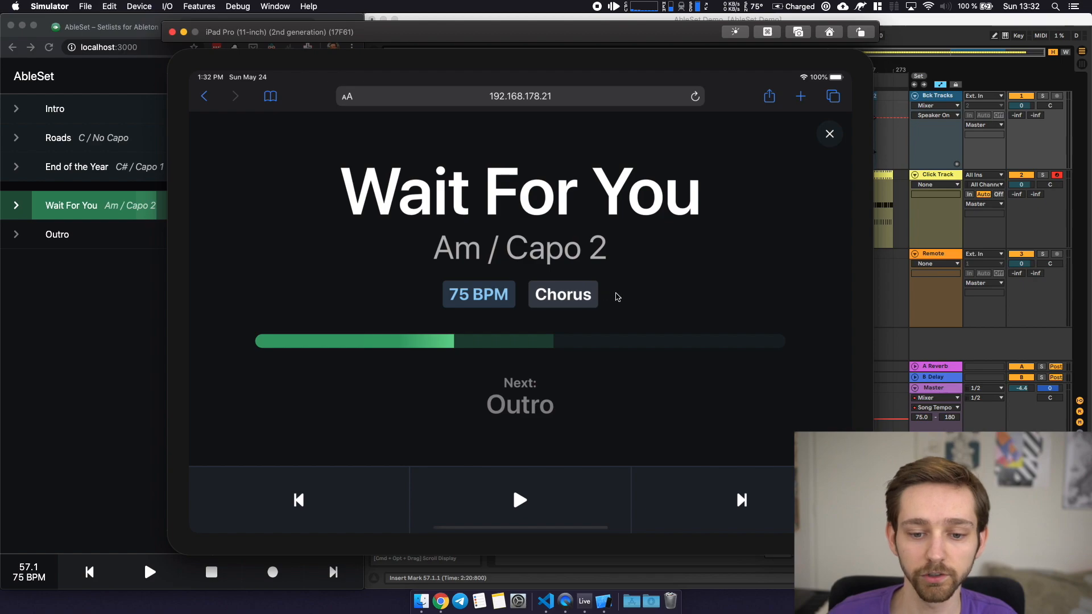
pyautogui.moveTo(521, 366)
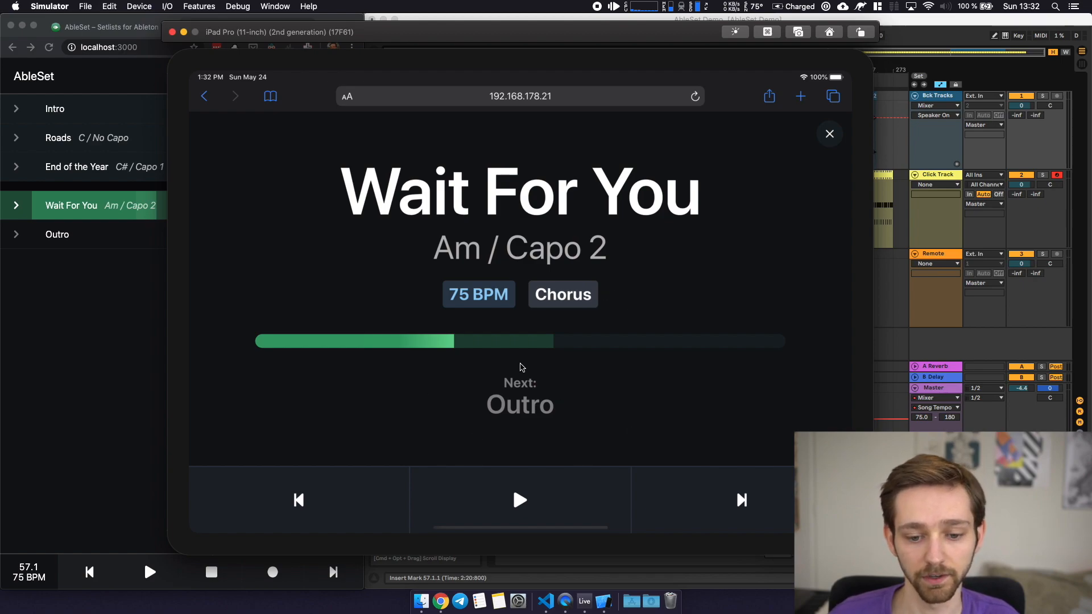
pyautogui.moveTo(630, 413)
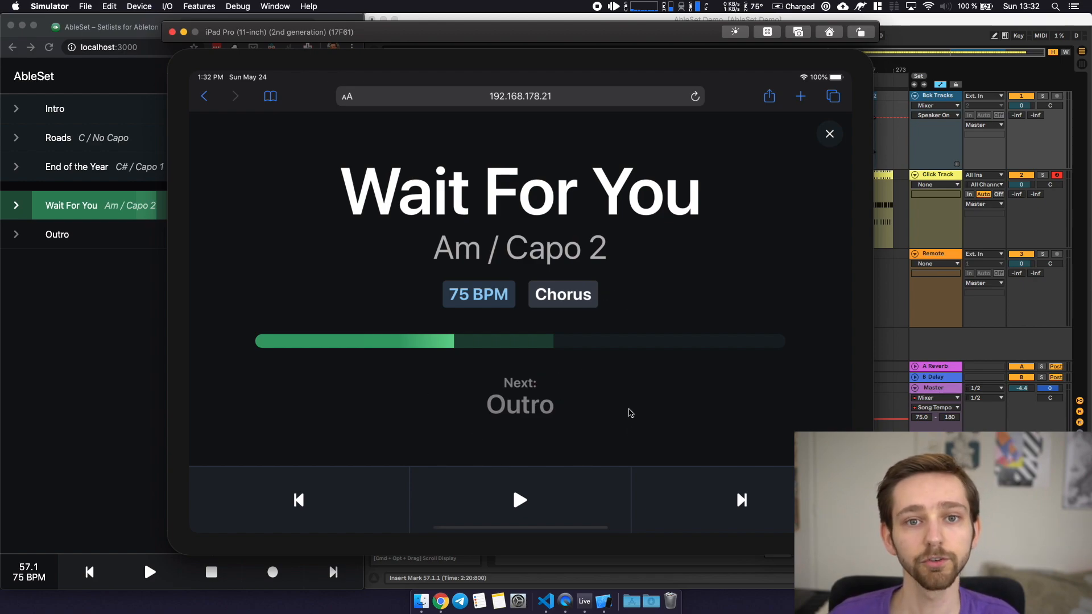
pyautogui.moveTo(368, 511)
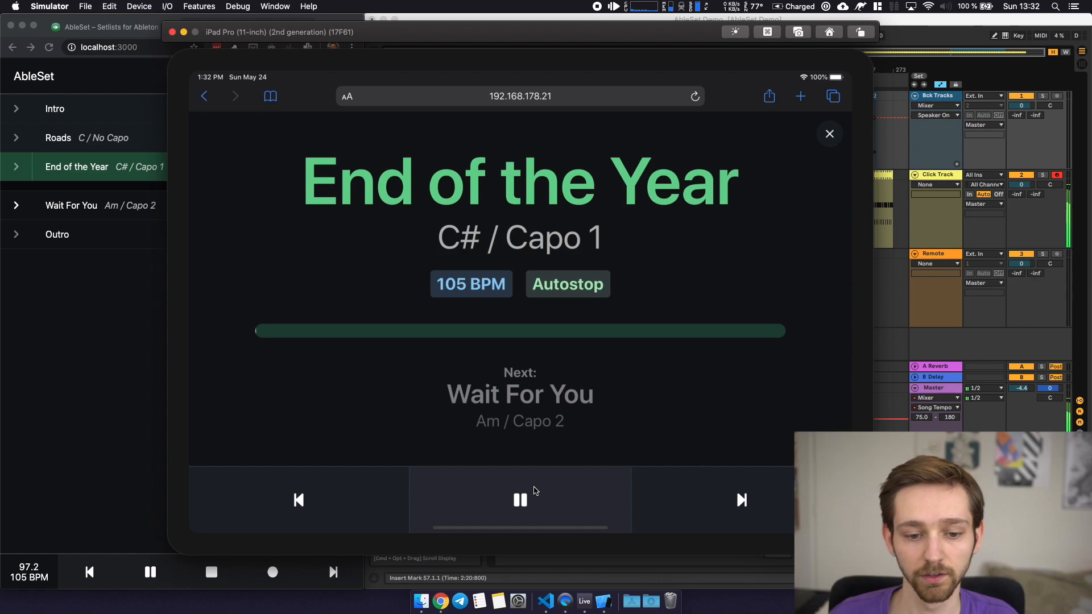
# Play End of the Year in the iPad performance view until its Autostop, then pause.
pyautogui.click(519, 500)
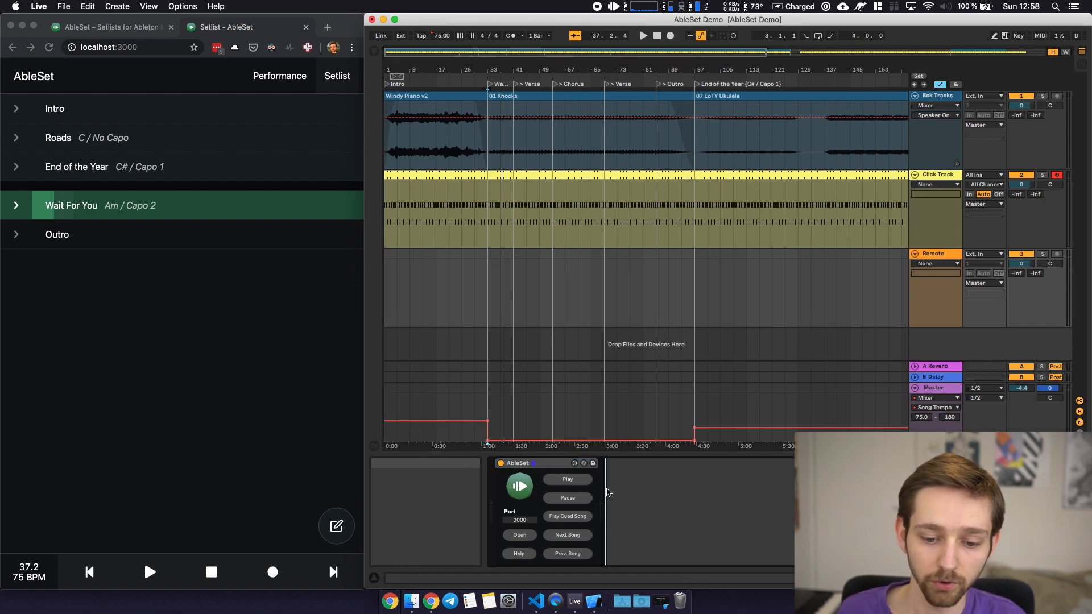
pyautogui.moveTo(561, 478)
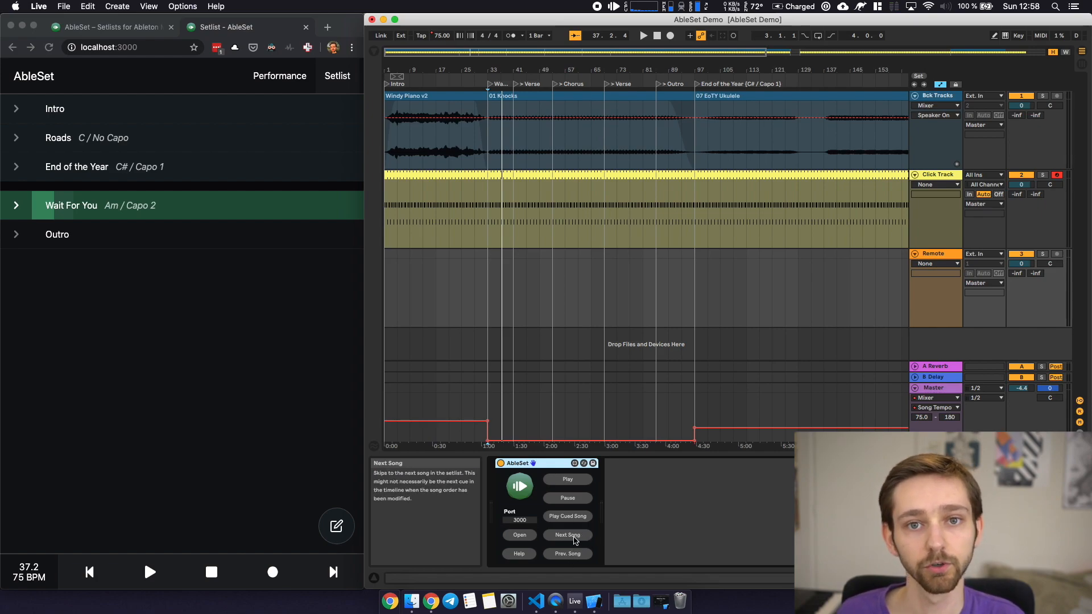
pyautogui.moveTo(566, 482)
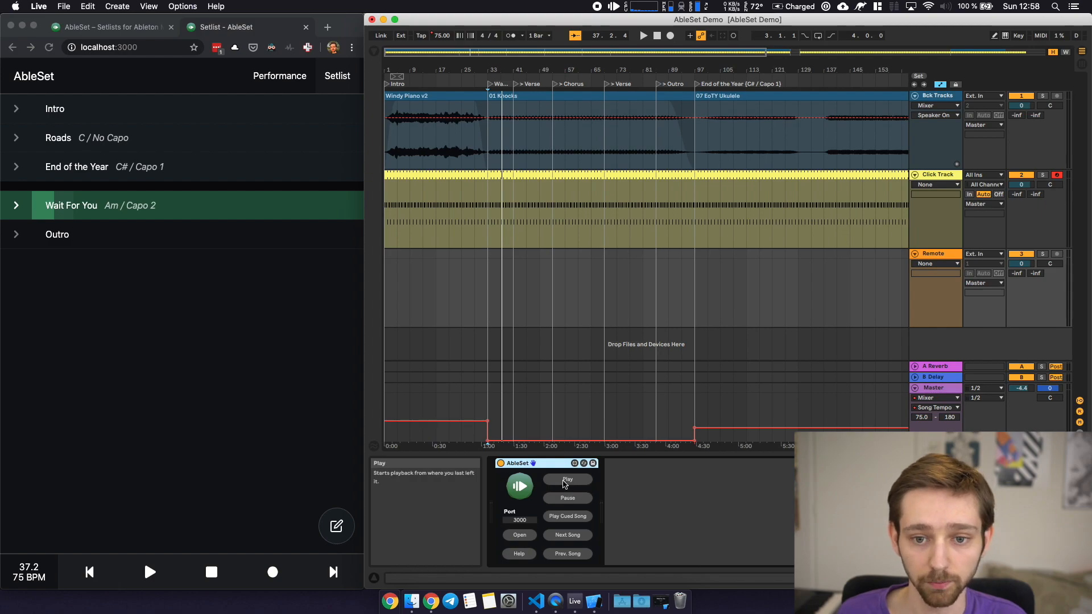